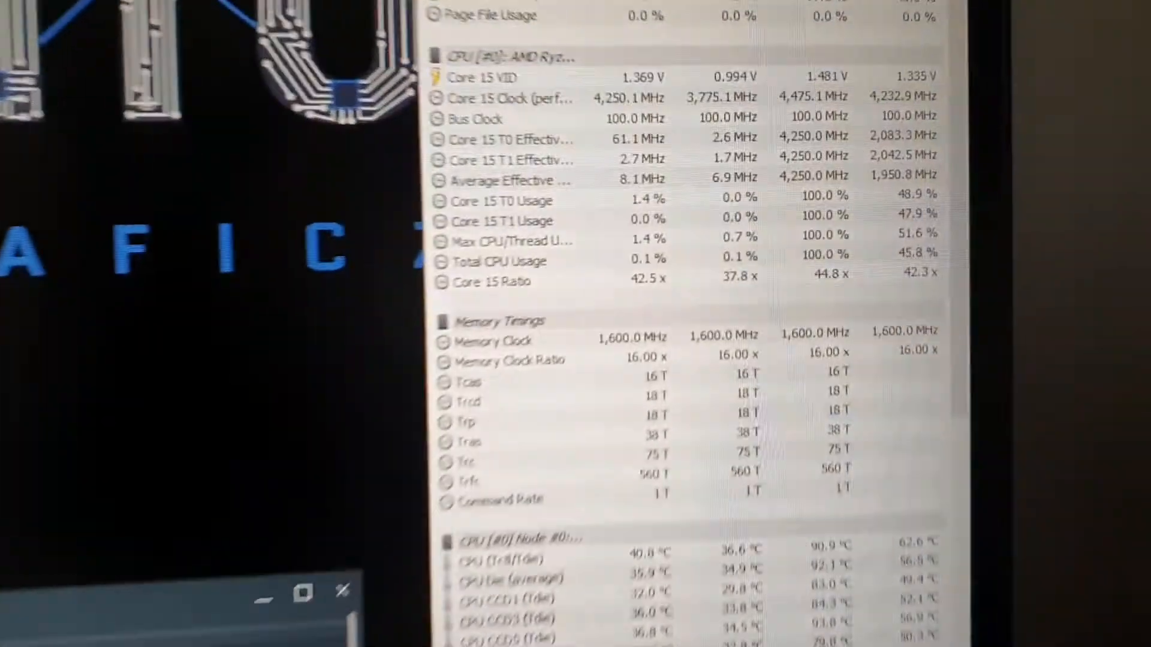
pyautogui.scroll(3)
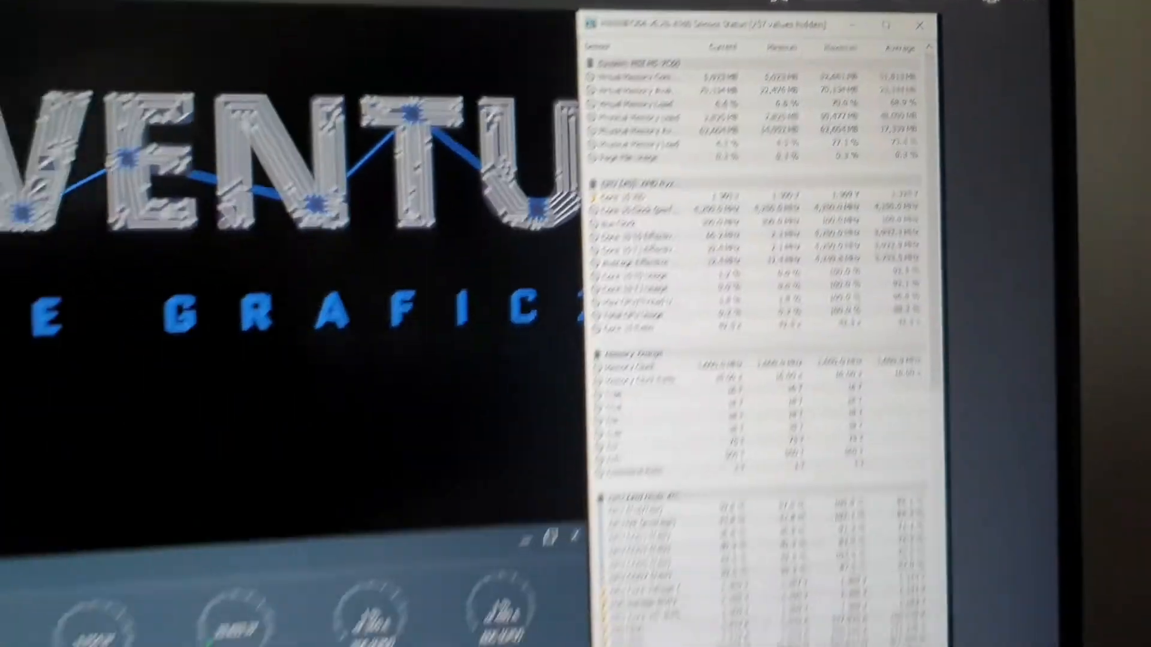
pyautogui.scroll(-3)
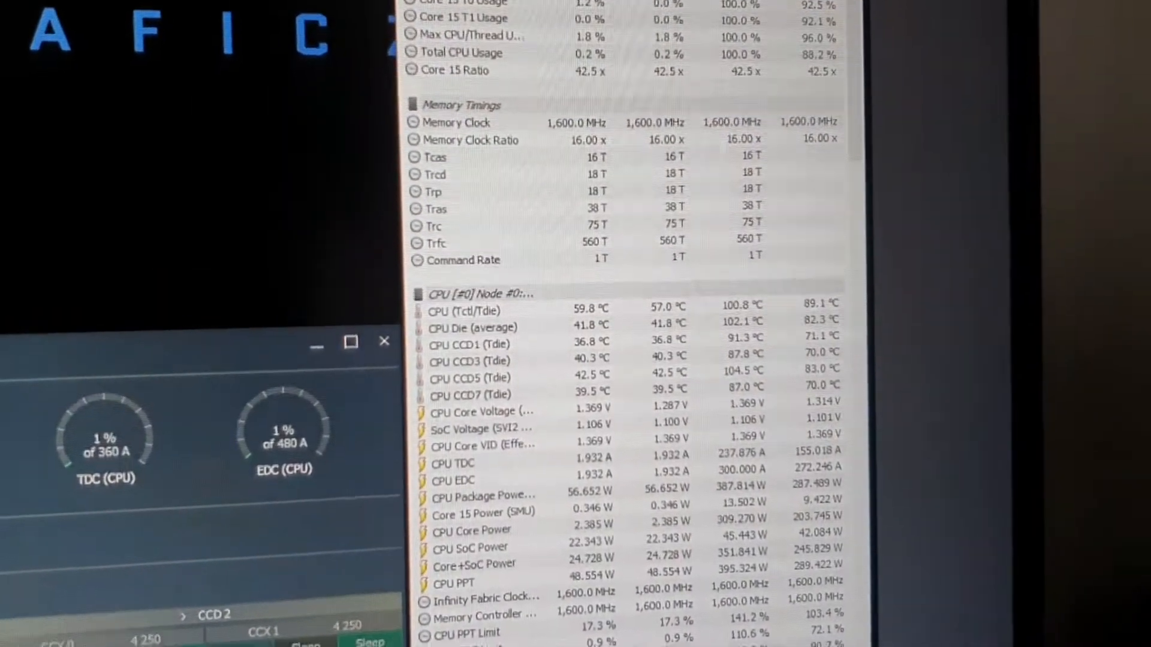